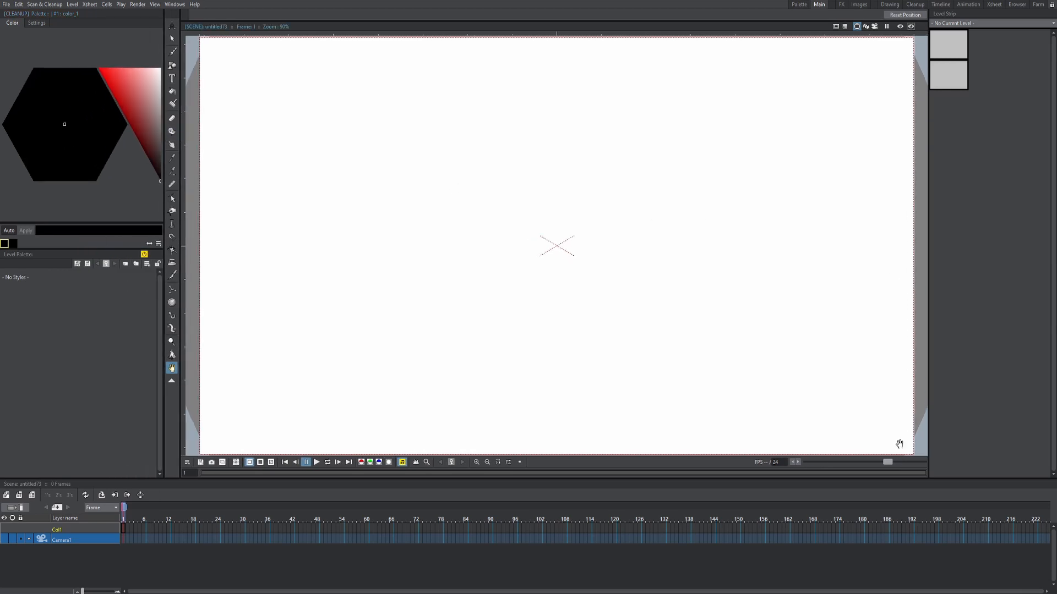
mouse_move(383, 207)
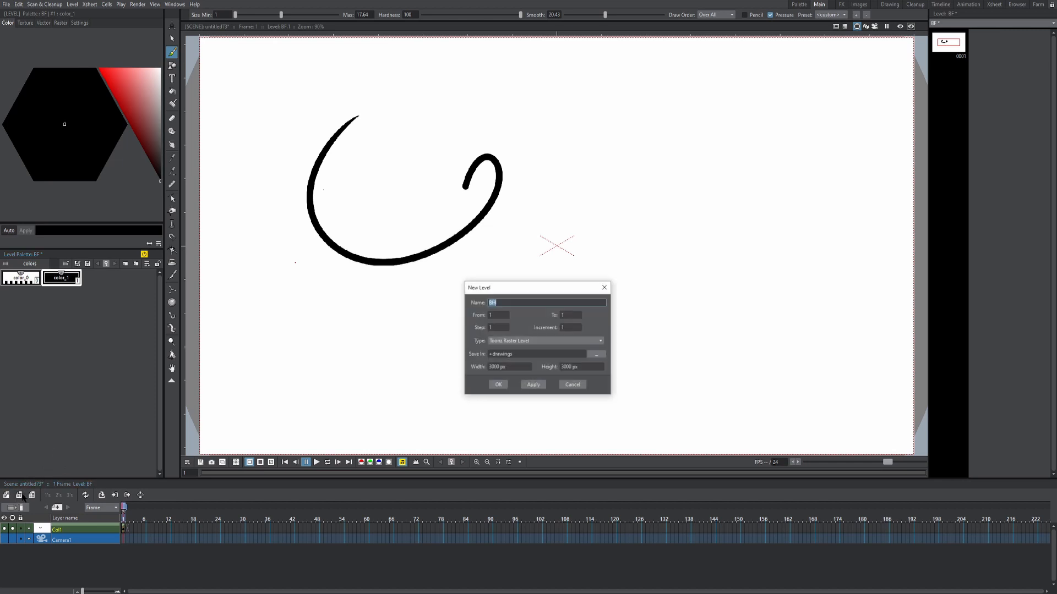
Step: Confirm the New Level dialog to create Toonz Raster level BF with the black stroke
left_click(546, 340)
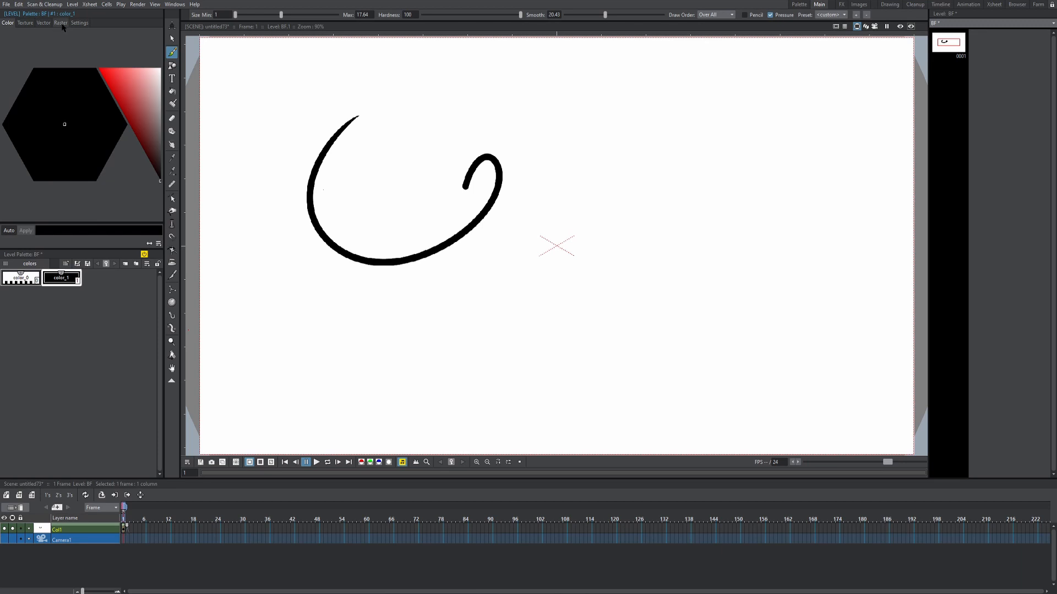
mouse_move(135, 67)
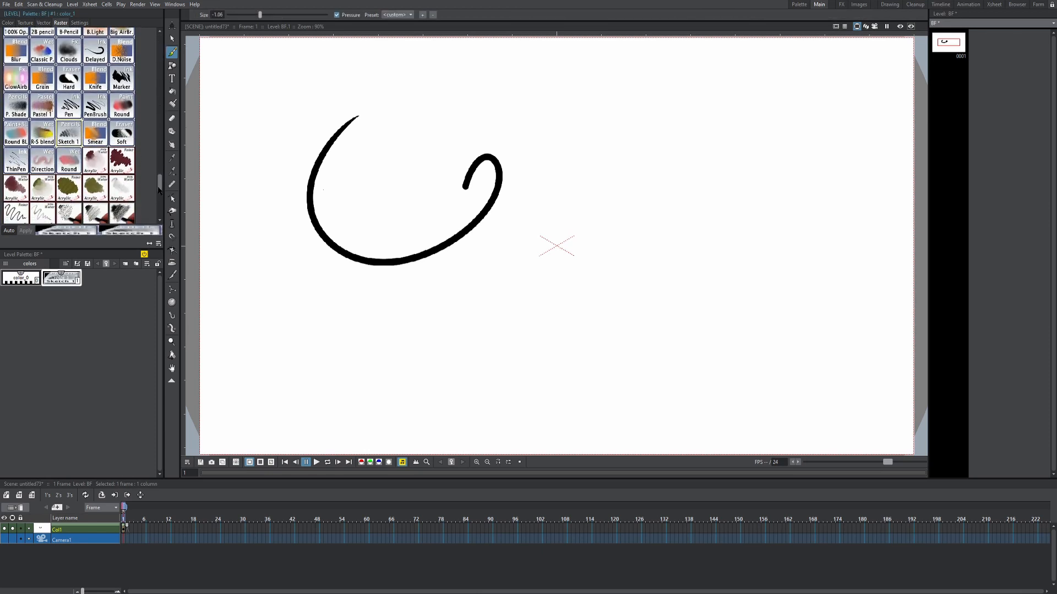
Step: Scroll the Raster styles to the Dieterle MyPaint brushes and draw zigzags and circles
scroll("down", 3)
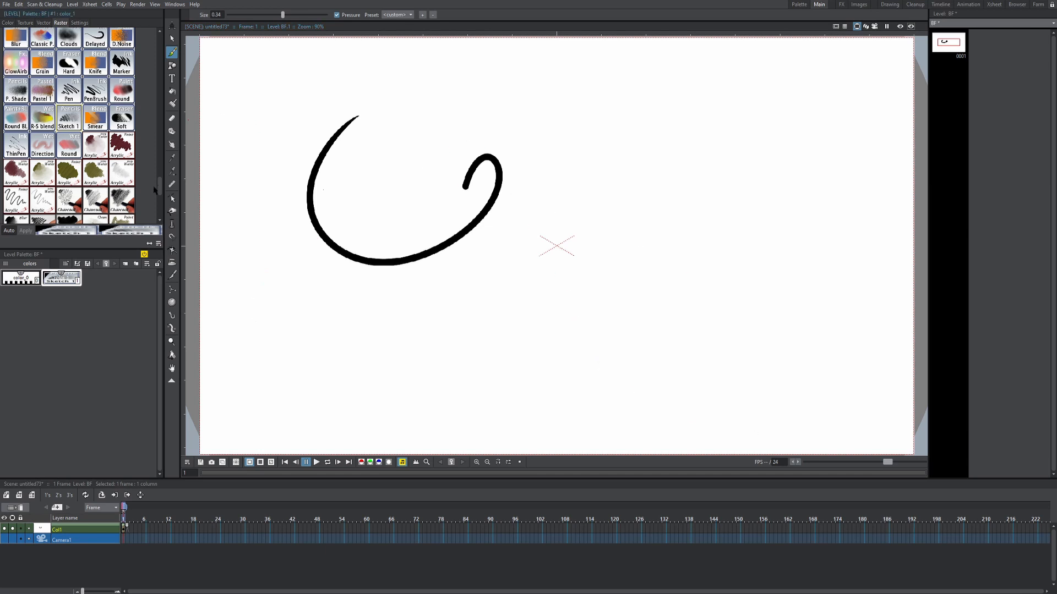
scroll("down", 3)
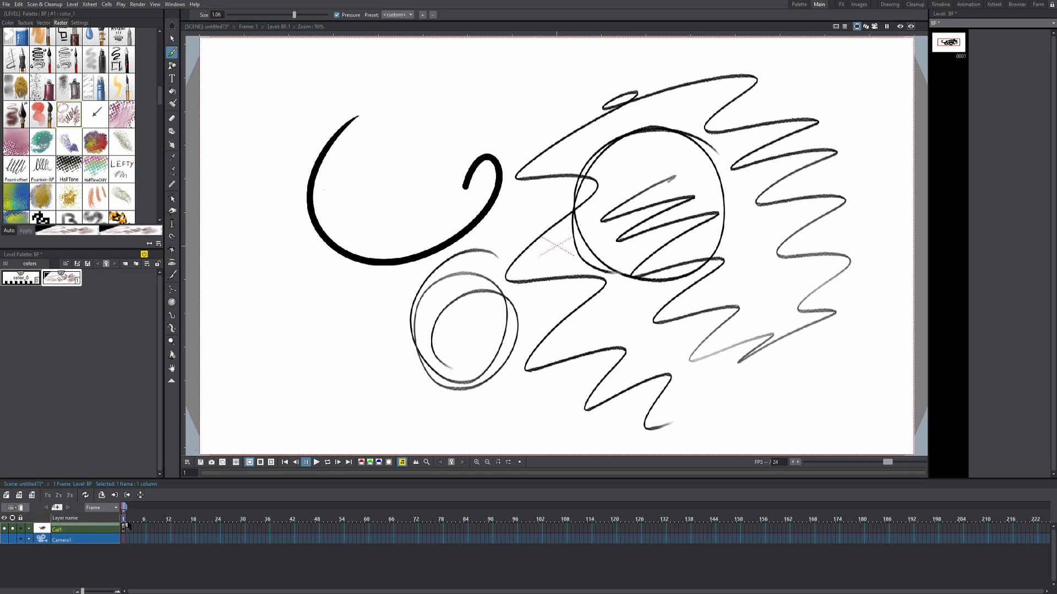
mouse_move(7, 496)
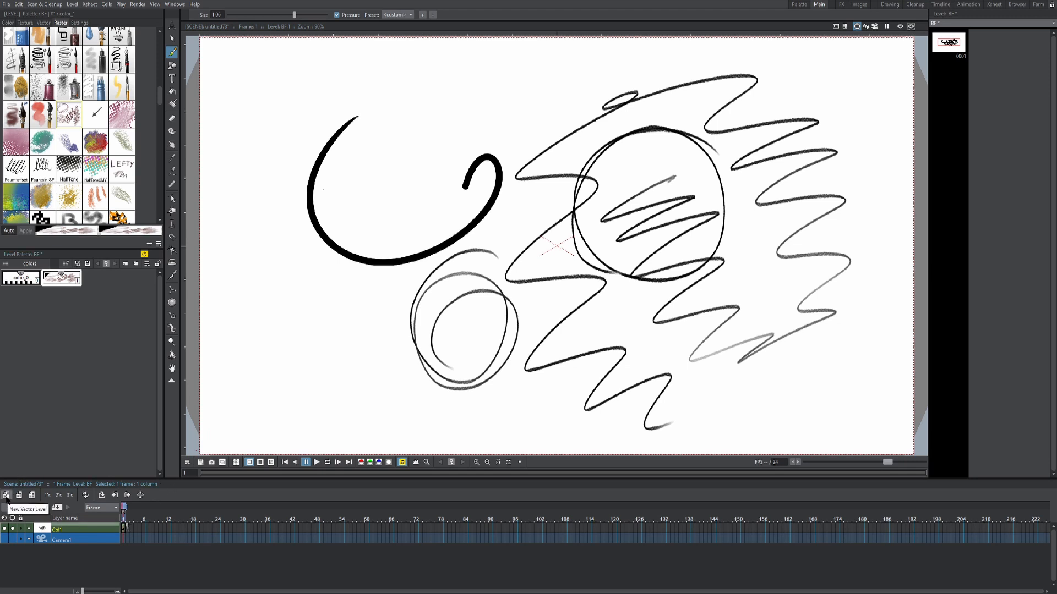
Step: Create vector level Z in Col2 and show the Vector brush styles
left_click(25, 508)
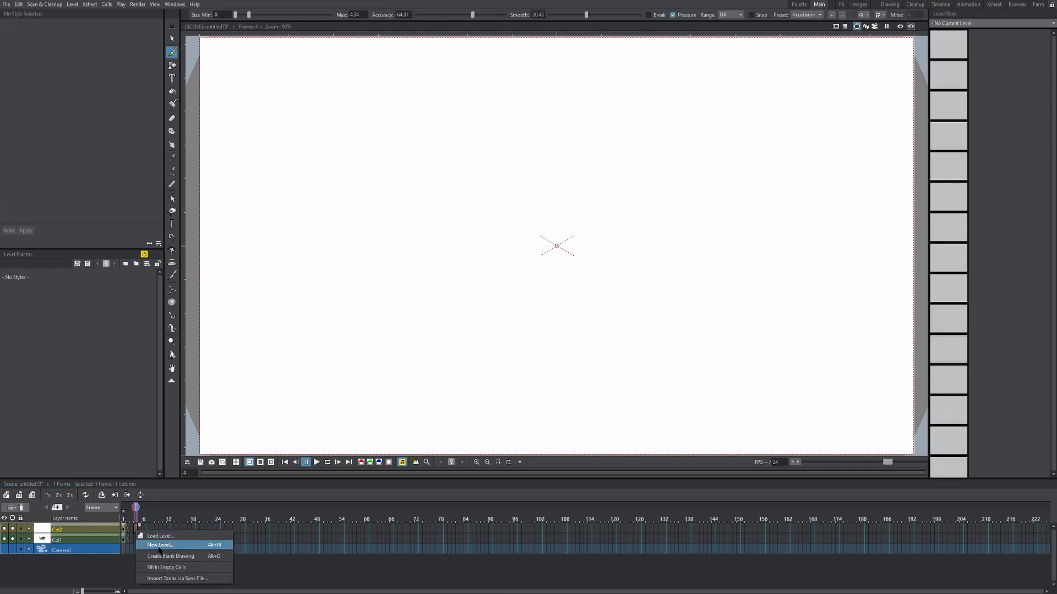
left_click(161, 546)
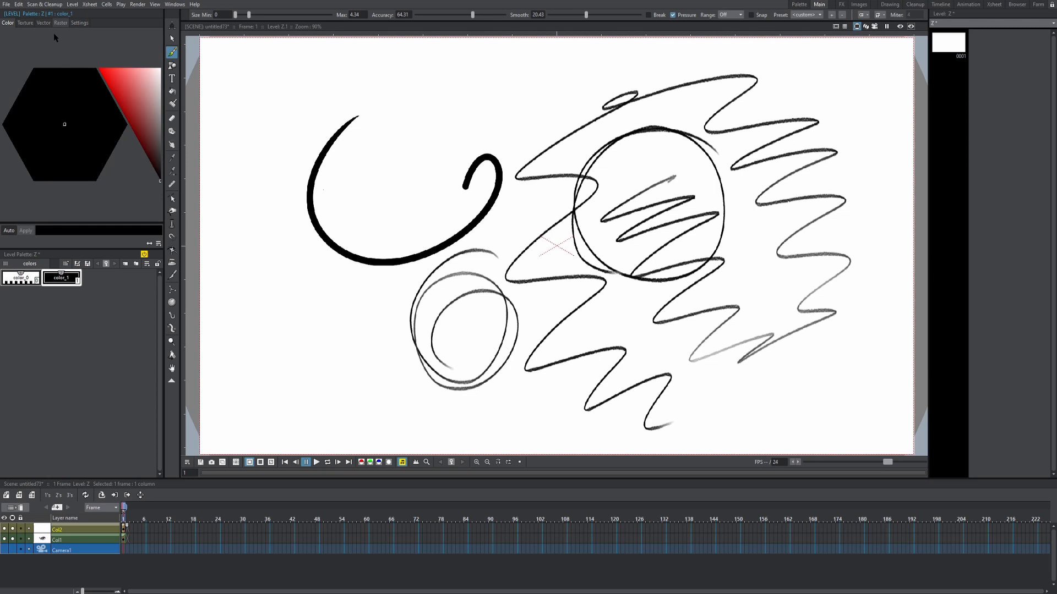
left_click(43, 22)
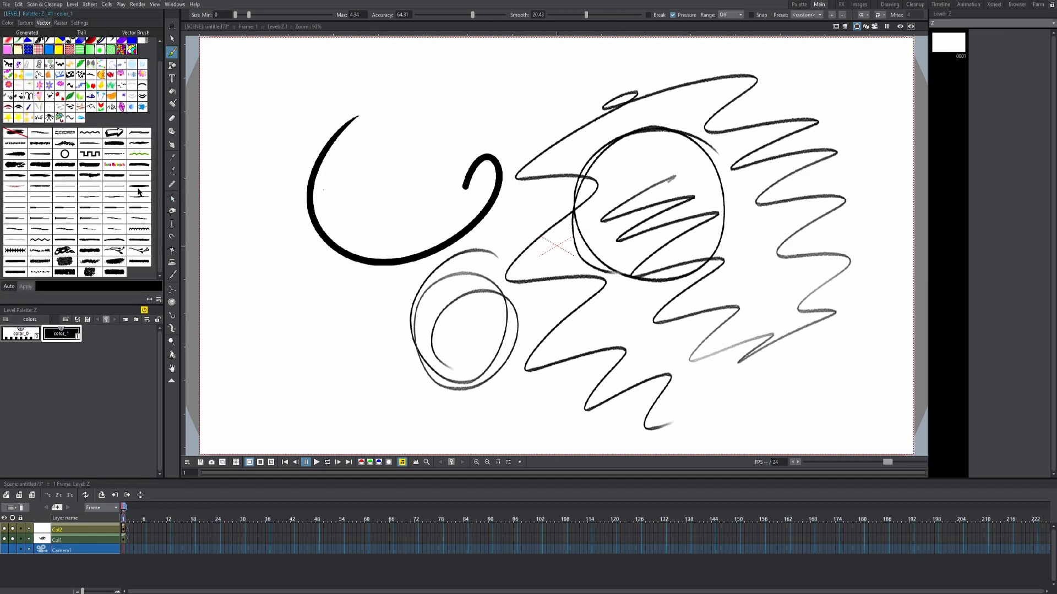
mouse_move(139, 192)
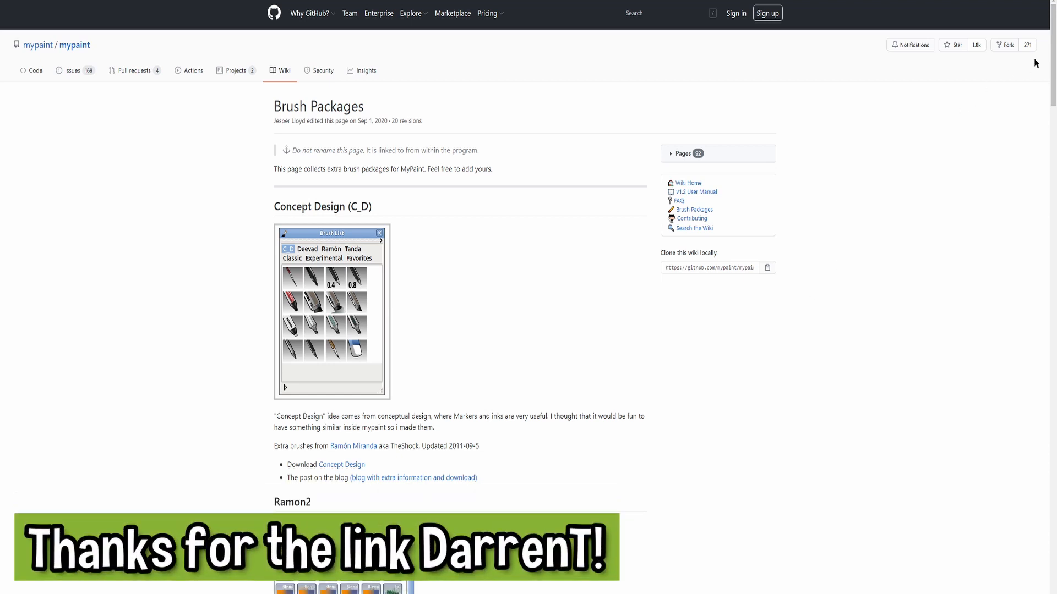
Step: Scroll the Brush Packages wiki to the Dieterle section and Installing a Brush Package notes
scroll("down", 3)
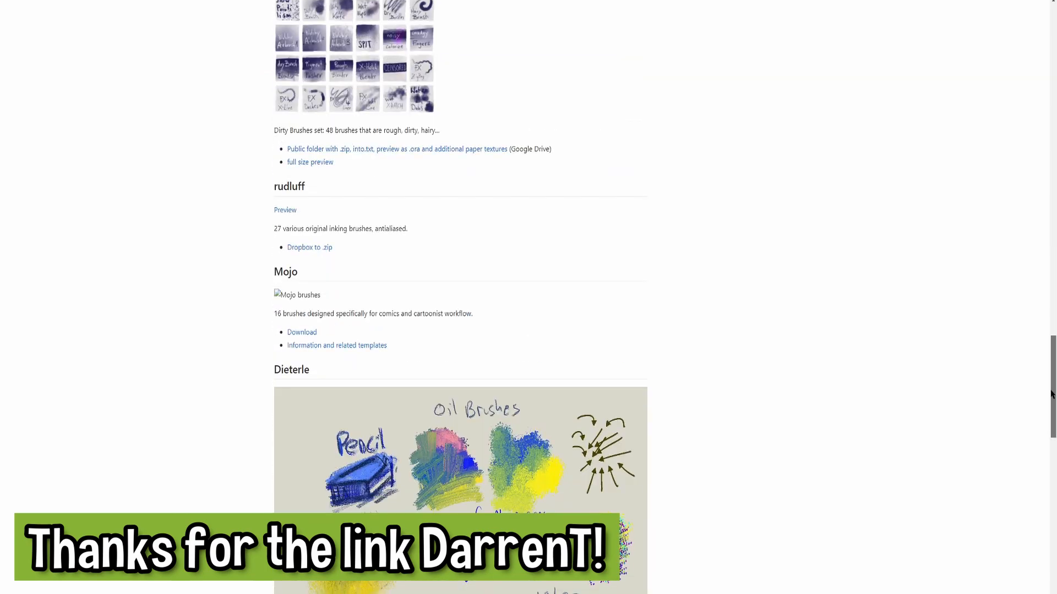
scroll("down", 3)
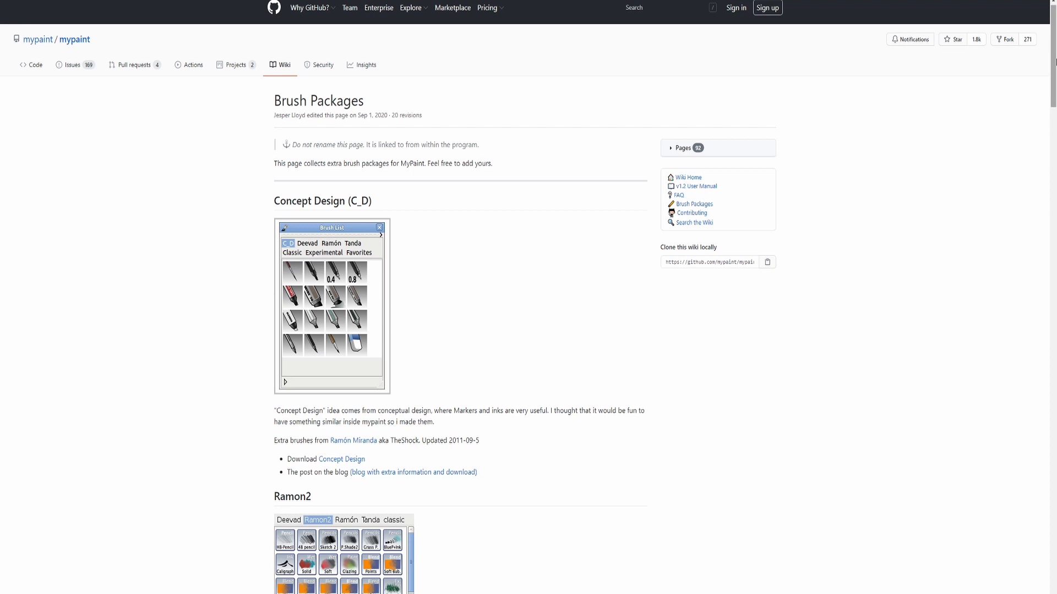
scroll("down", 3)
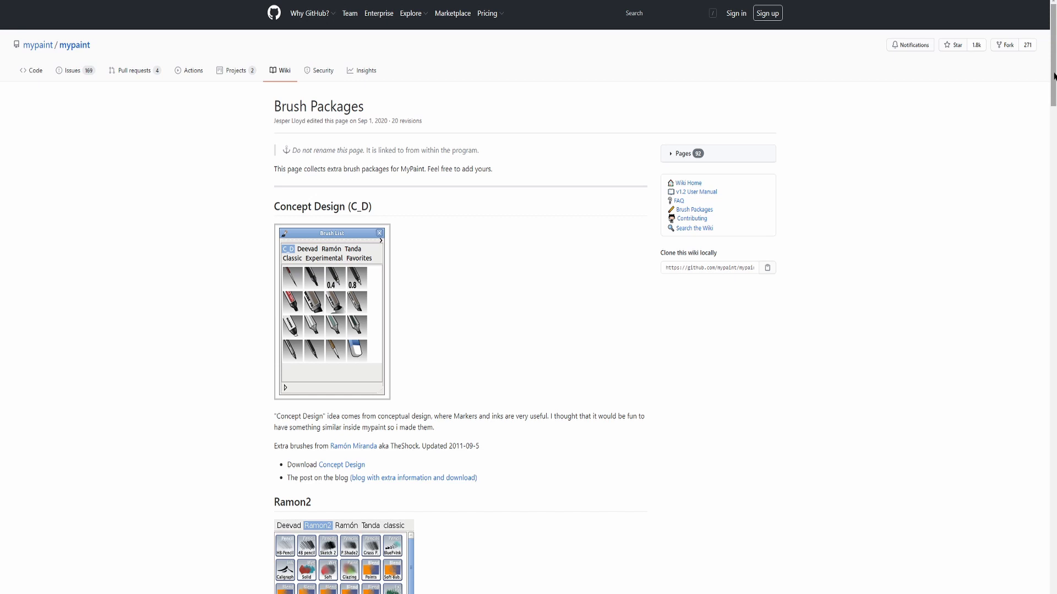
scroll("down", 3)
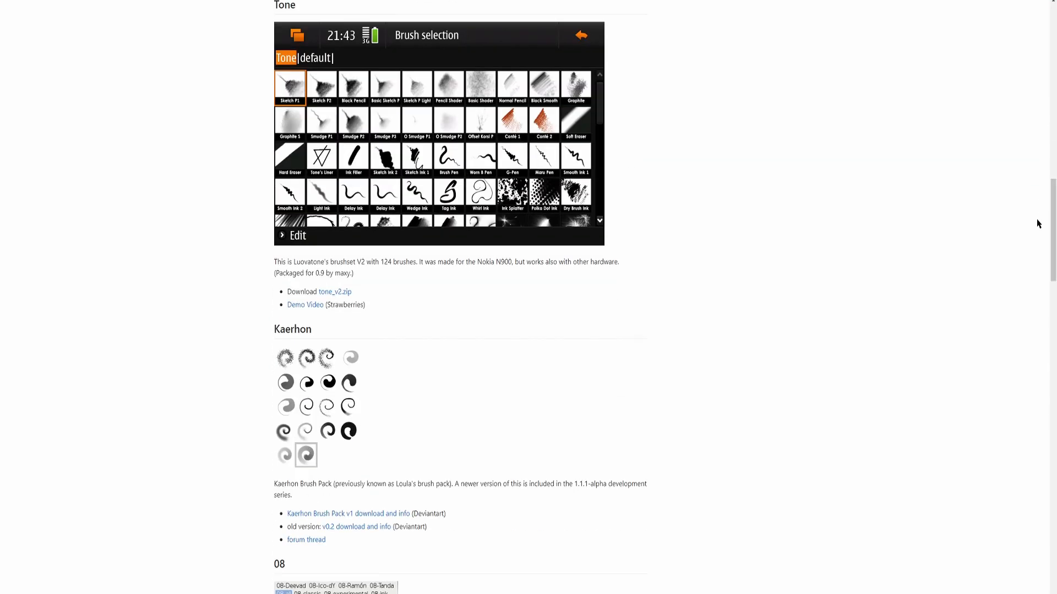
scroll("down", 3)
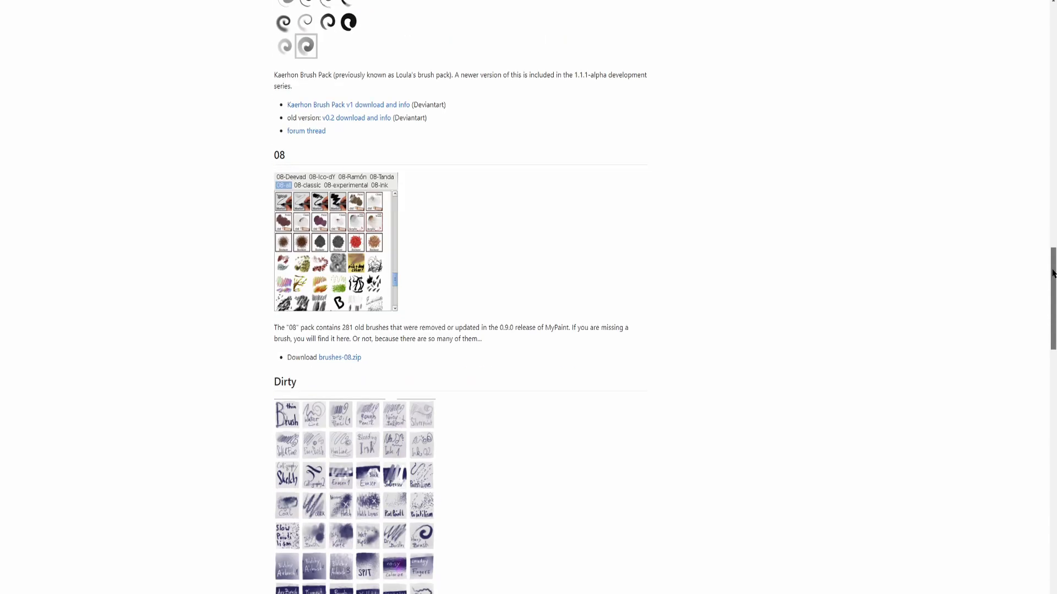
scroll("down", 3)
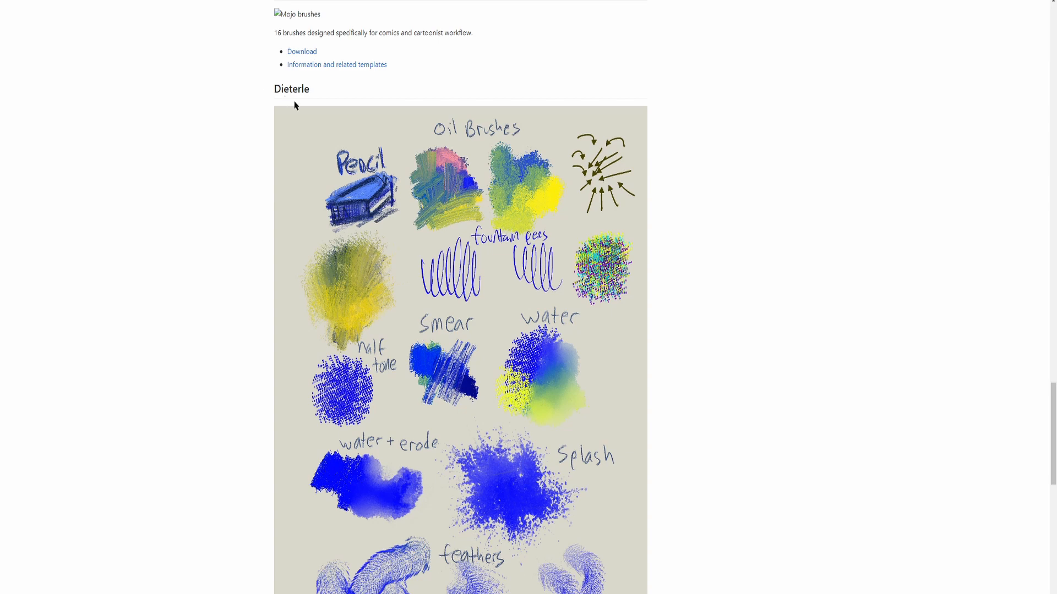
scroll("down", 3)
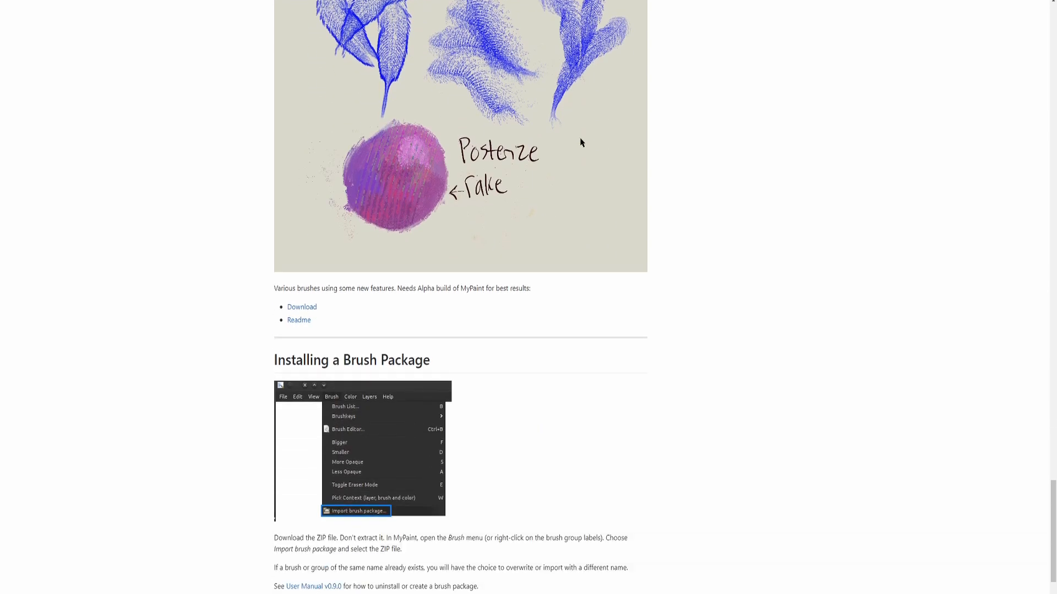
scroll("up", 3)
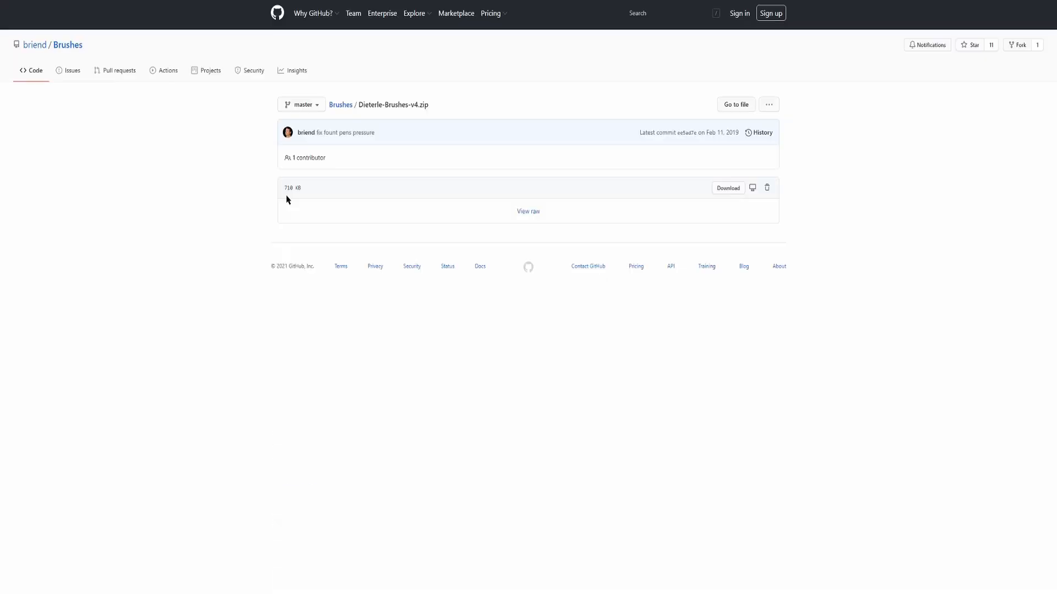
Step: Download Dieterle-Brushes-v4.zip and show it in the Downloads folder
left_click(727, 189)
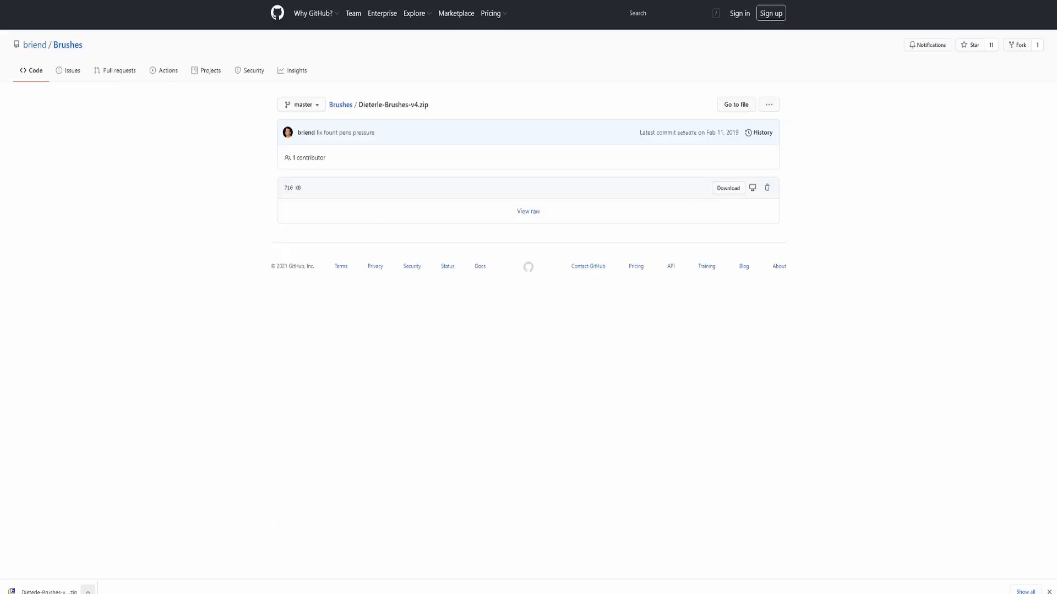
left_click(87, 591)
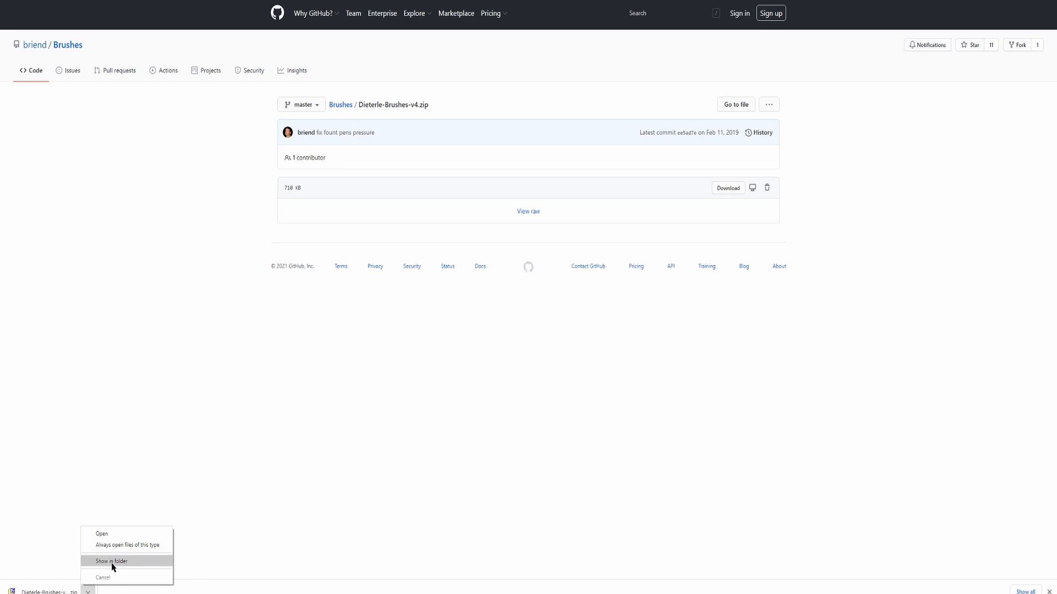
left_click(111, 561)
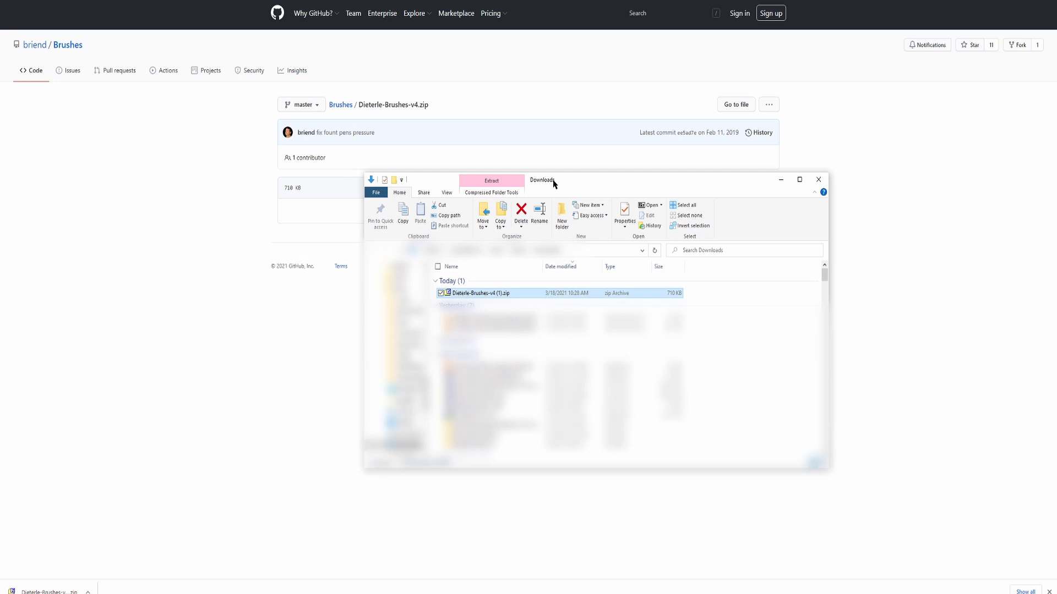
Step: Extract the zip, copy the Dieterle folder, and go to Hard Drive (D:)
right_click(481, 293)
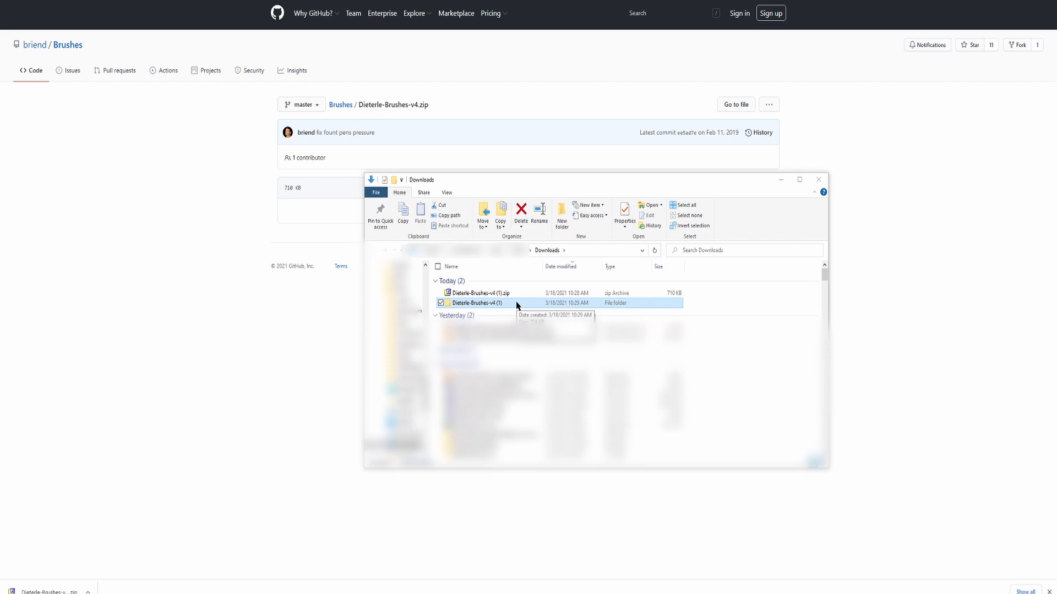
double_click(474, 302)
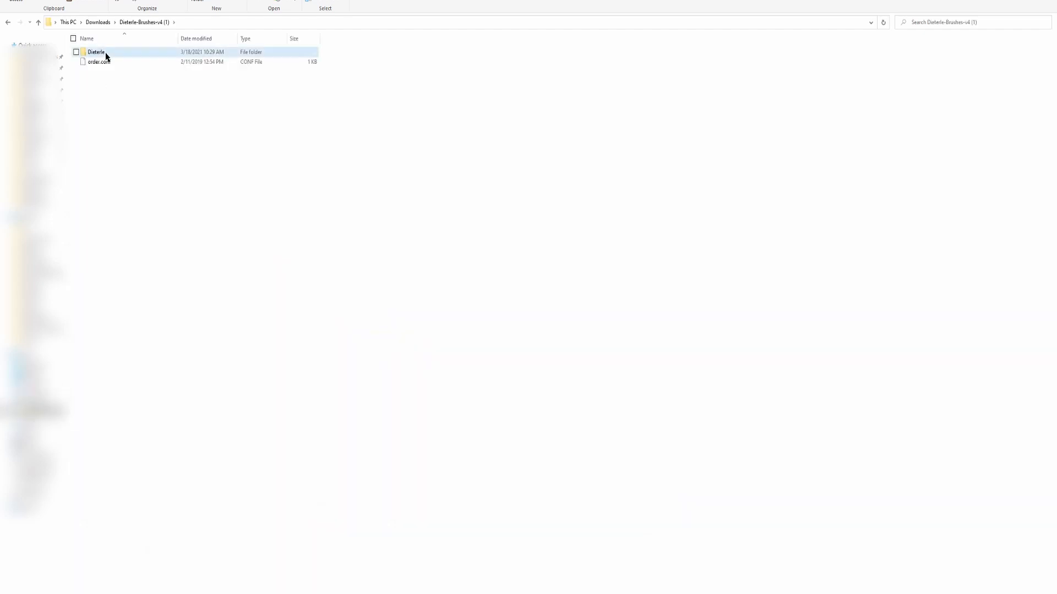
right_click(96, 51)
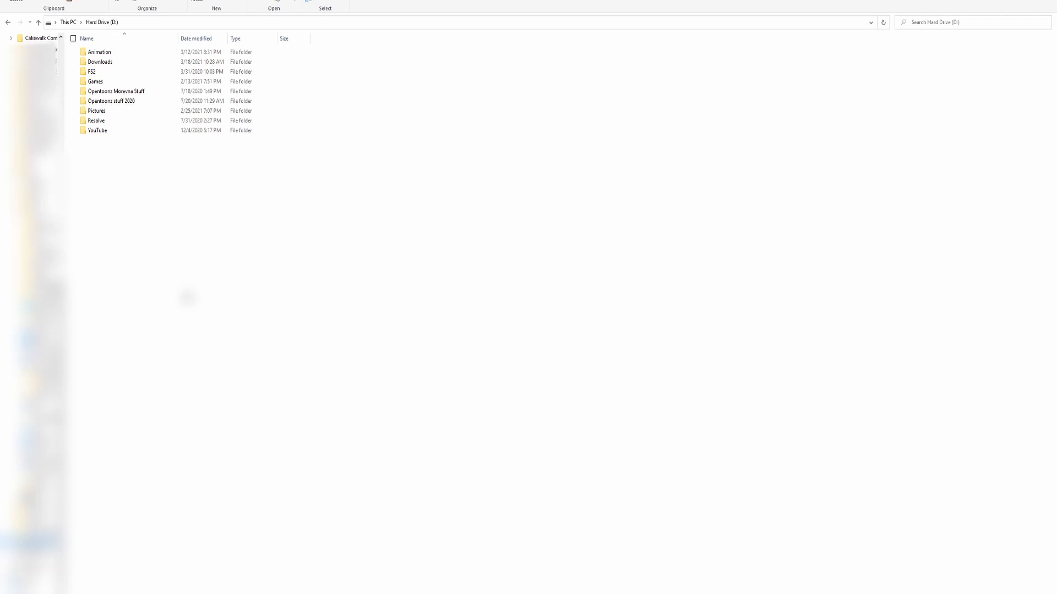
left_click(111, 100)
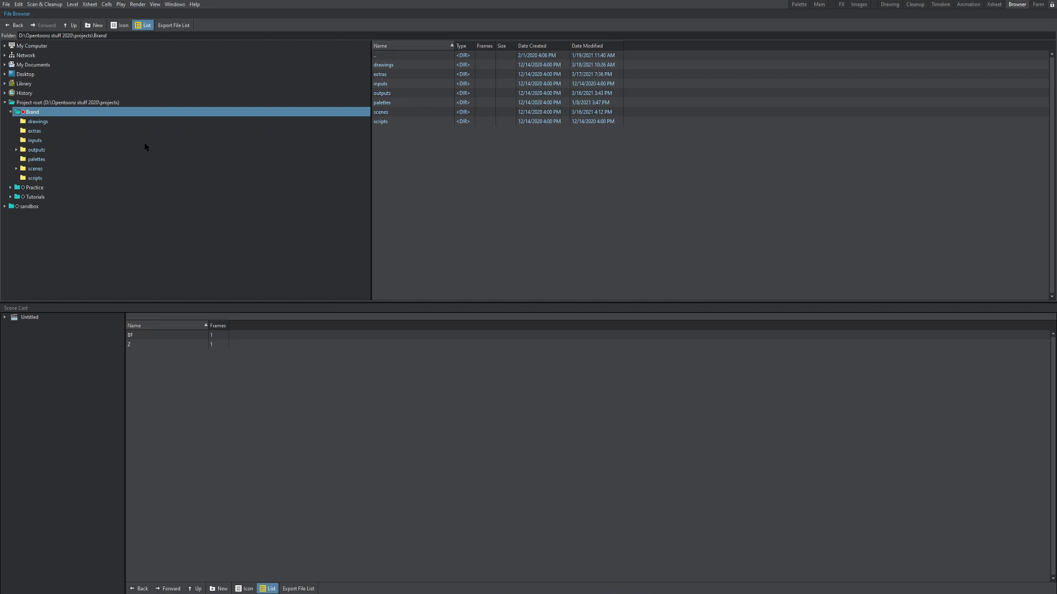
mouse_move(118, 122)
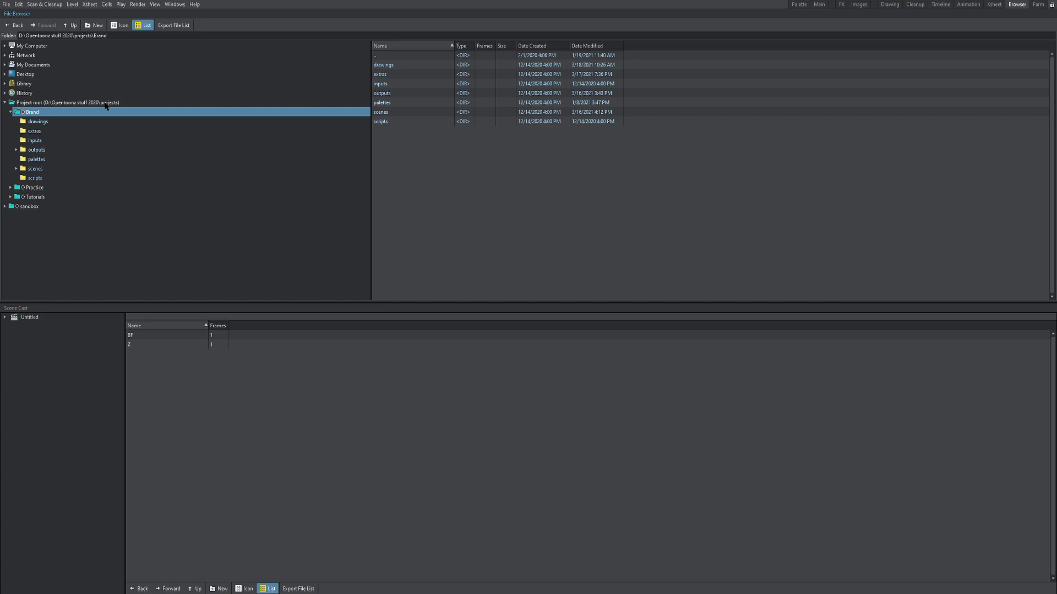
Step: List the Brand, Practice and Tutorials folders under the D:\Opentoonz stuff 2020\projects root
left_click(66, 102)
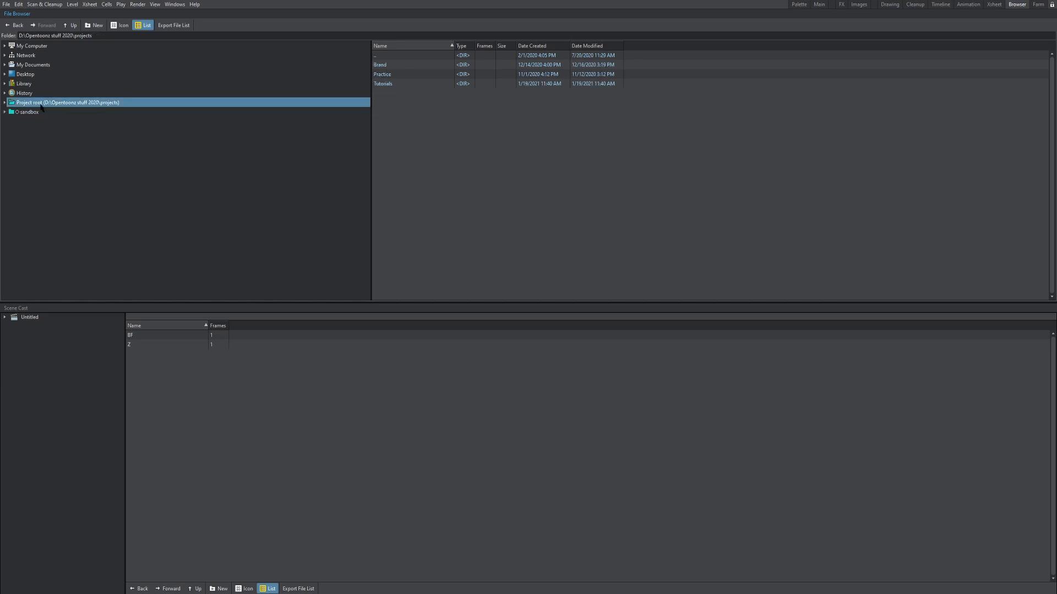
mouse_move(113, 111)
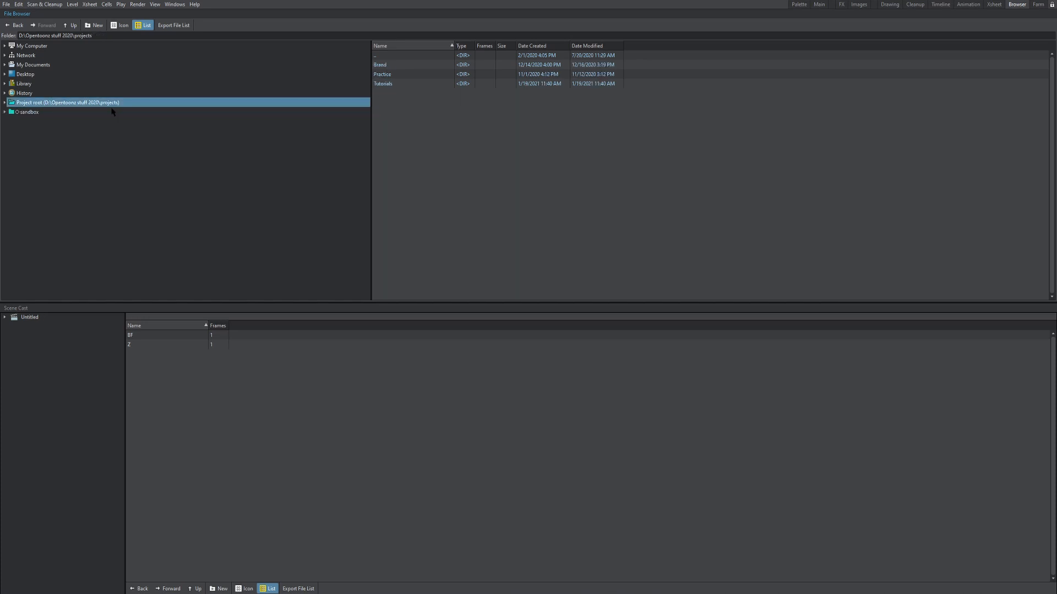
mouse_move(246, 214)
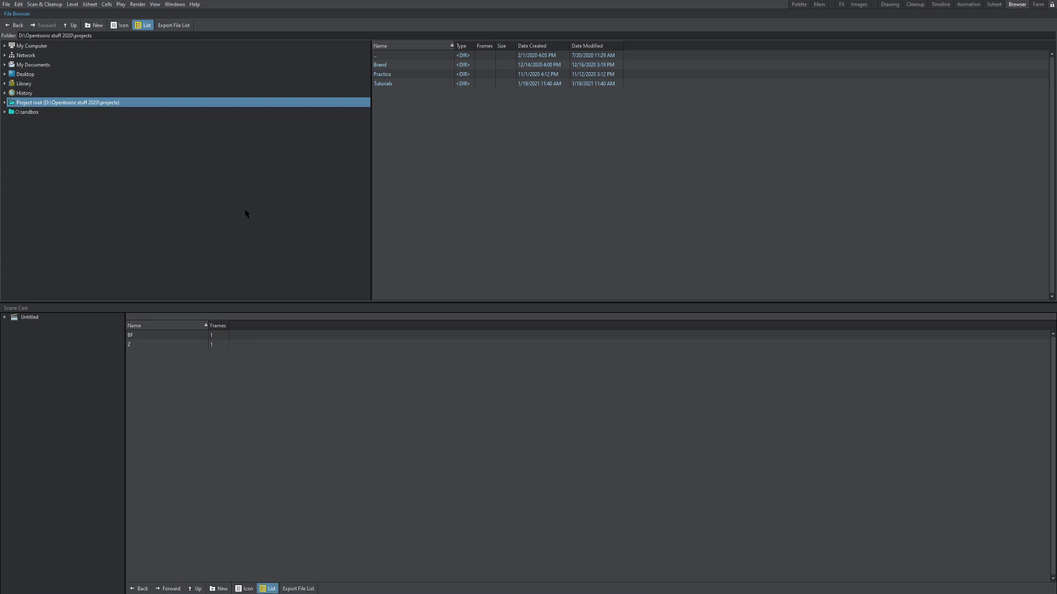
mouse_move(196, 187)
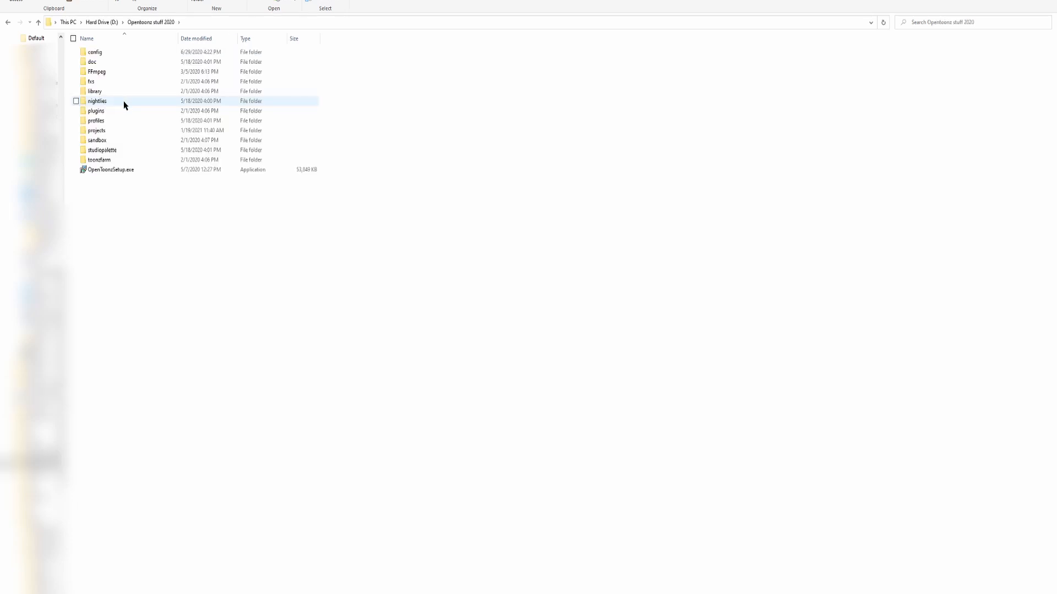
Step: Paste the Dieterle folder into Opentoonz stuff 2020\library\mypaint brushes
double_click(94, 90)
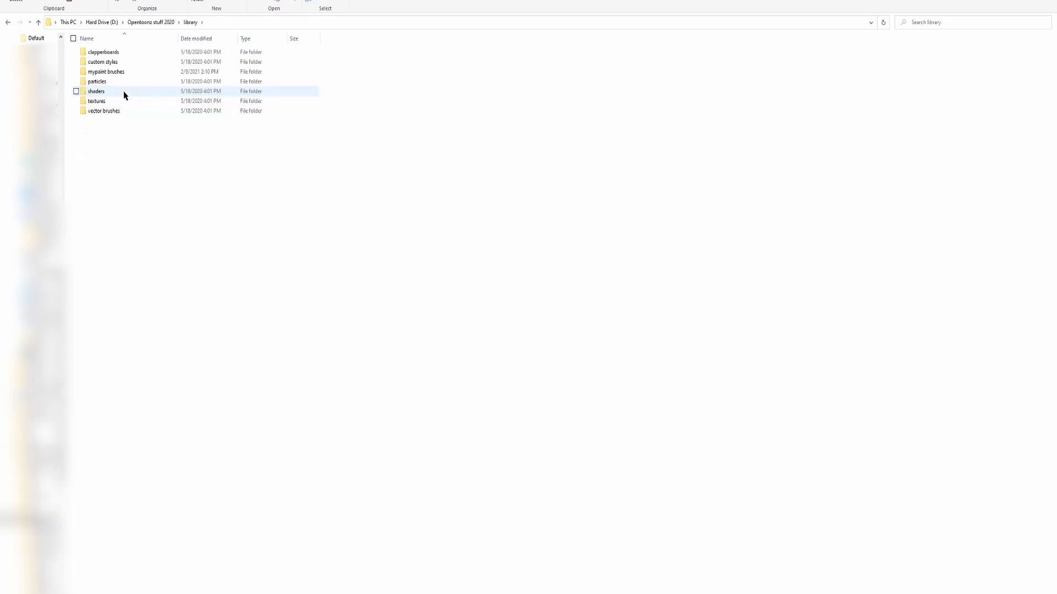
double_click(105, 72)
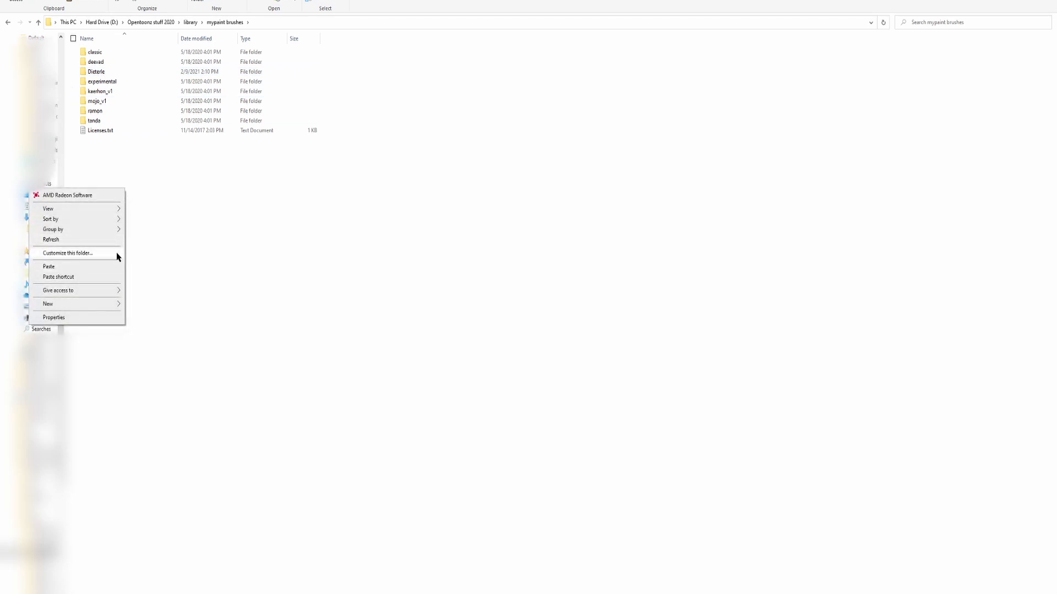
left_click(367, 216)
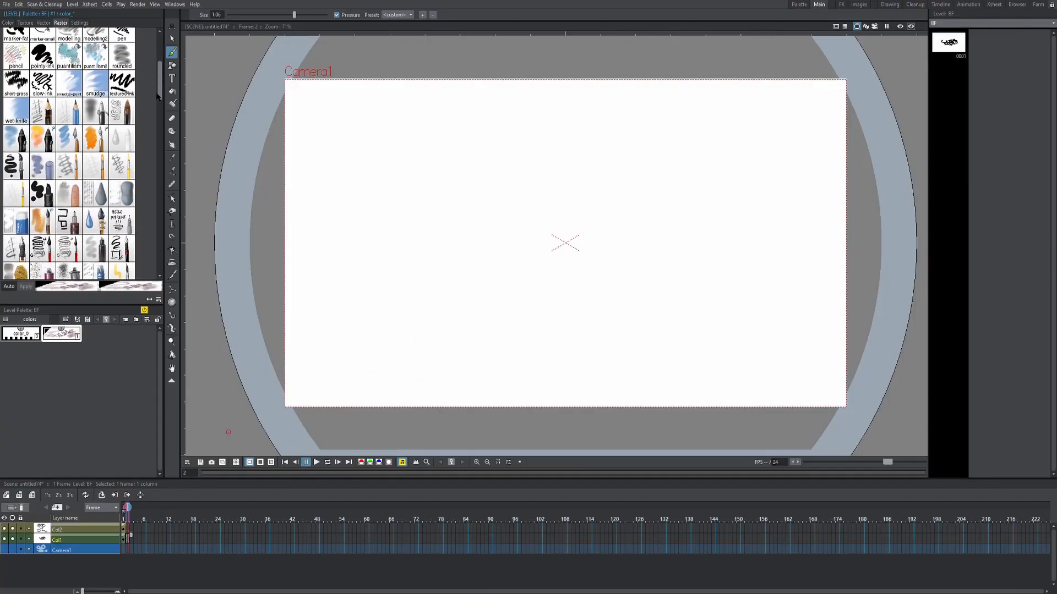
Step: Scroll the Main room's Raster style list to show the raster brush styles
scroll("down", 3)
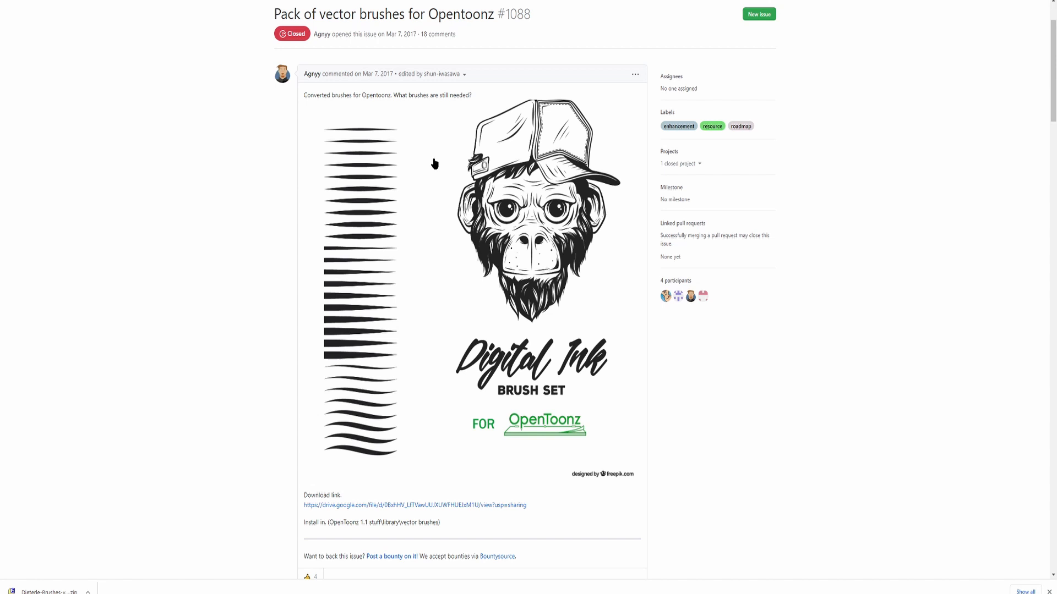
mouse_move(774, 286)
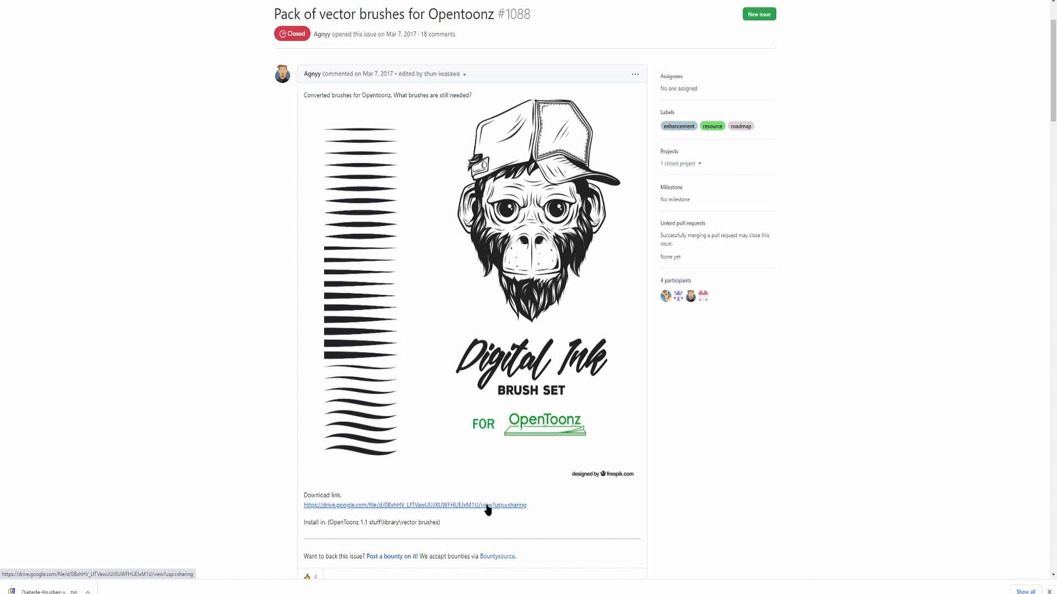
Step: Open Digital ink brush set.rar from issue #1088's Google Drive link
left_click(414, 504)
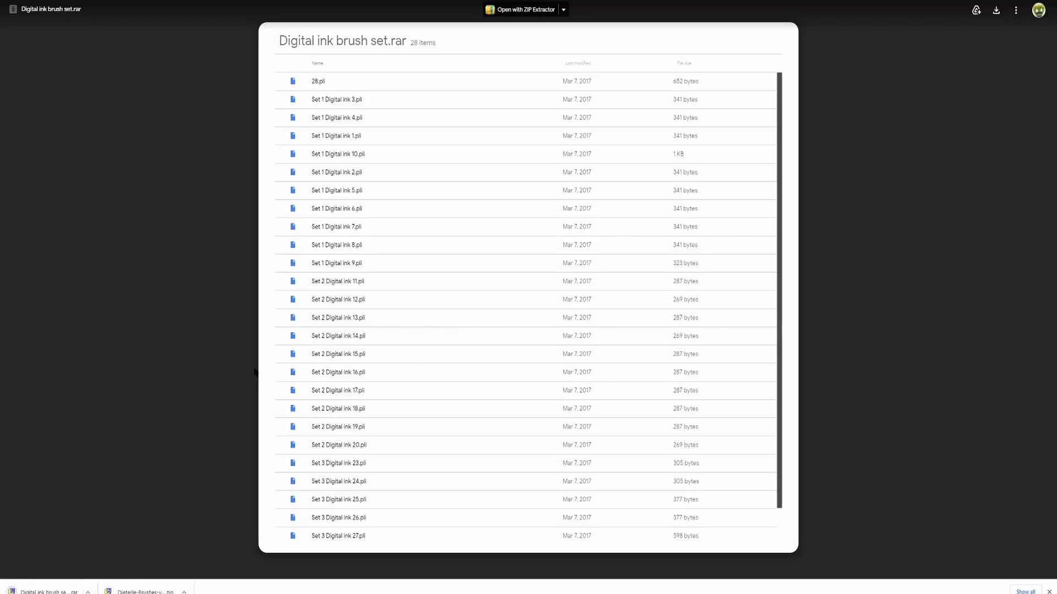
right_click(498, 289)
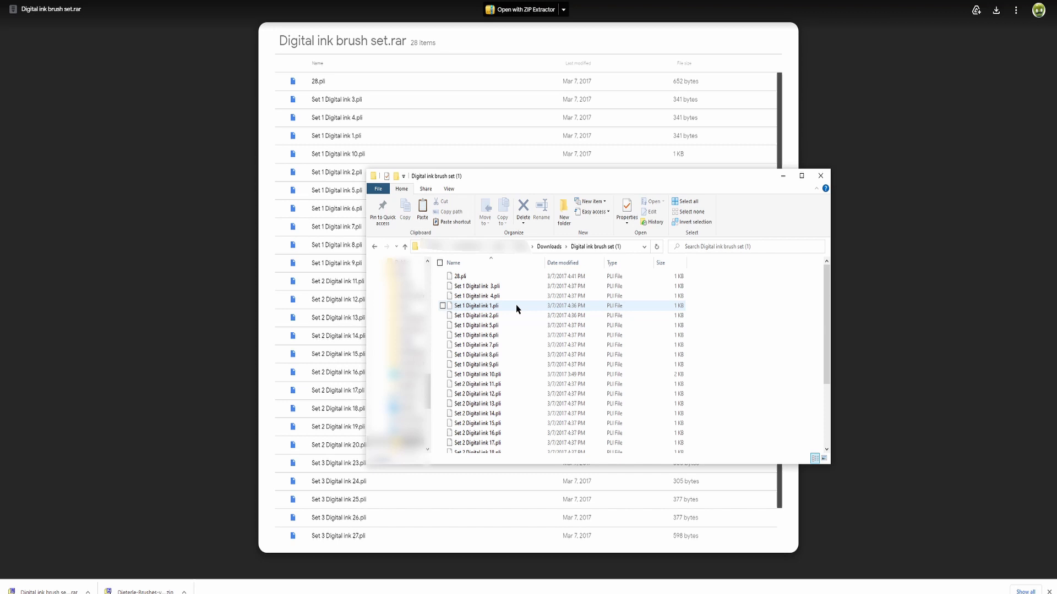
Step: Select the extracted Digital Ink .pli brush files and open D:\Opentoonz stuff 2020\library
left_click(475, 315)
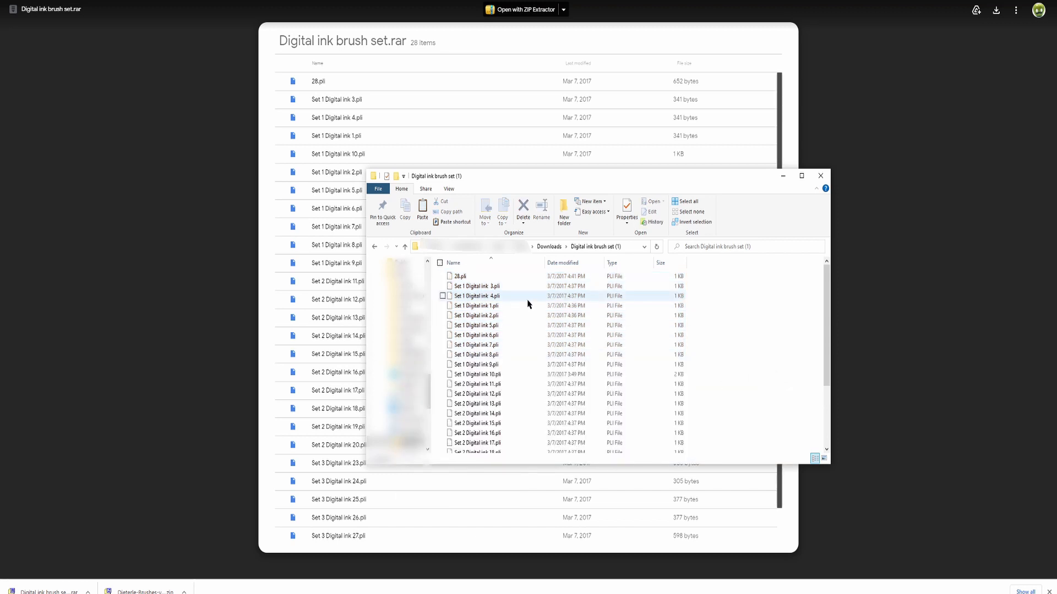
scroll("down", 3)
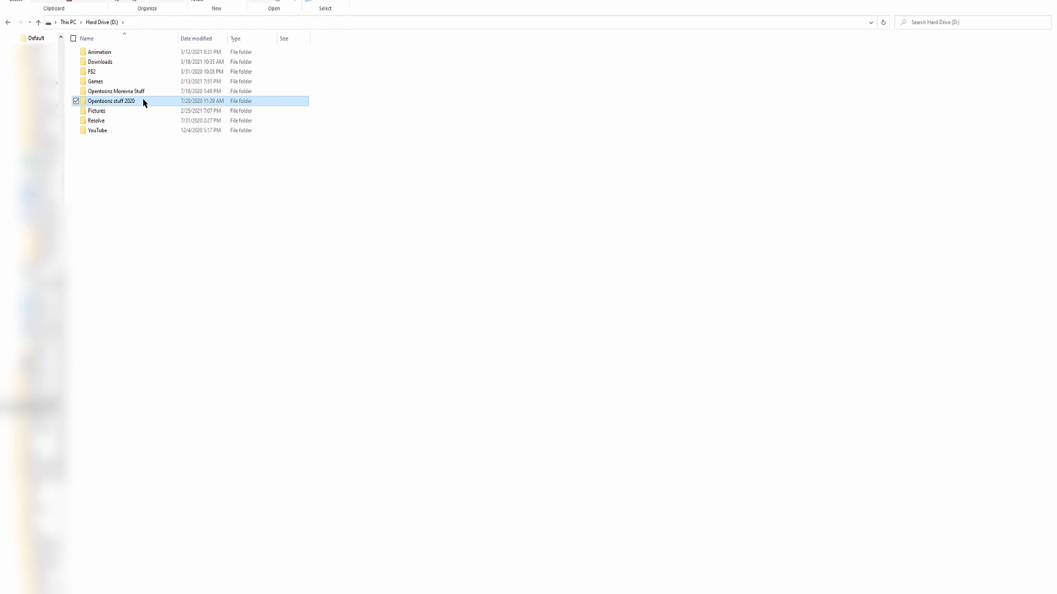
double_click(112, 100)
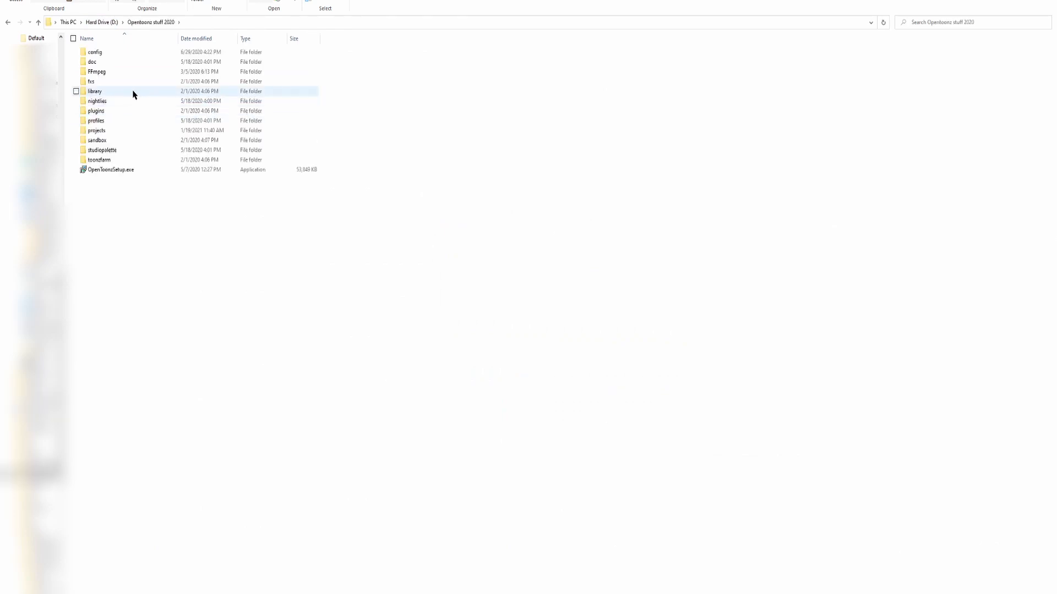
double_click(94, 91)
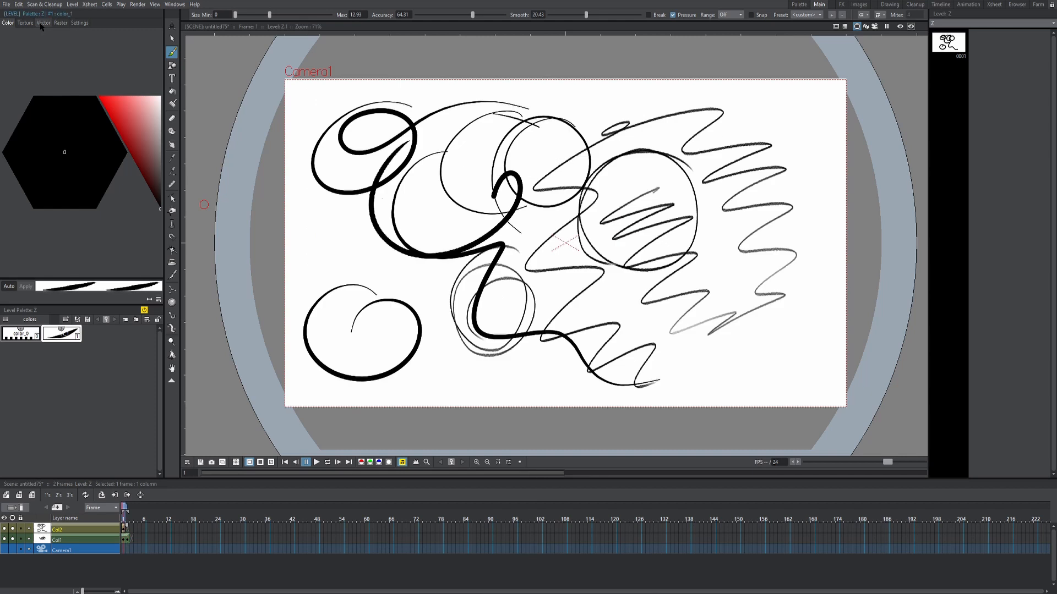
Step: Switch the Style Editor to the Vector tab to list Generated, Trail and Vector Brush styles
left_click(43, 22)
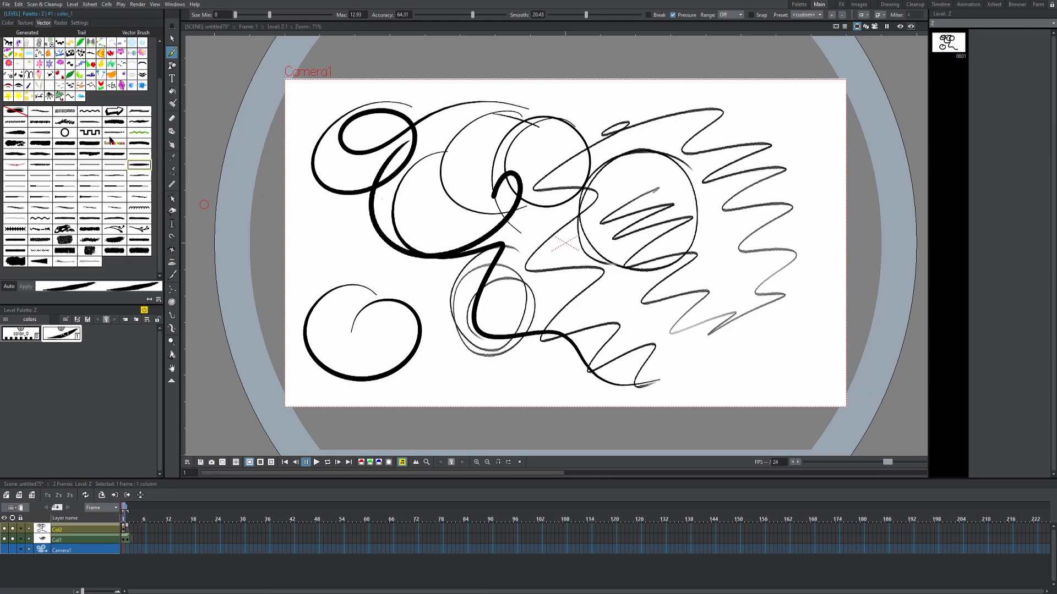